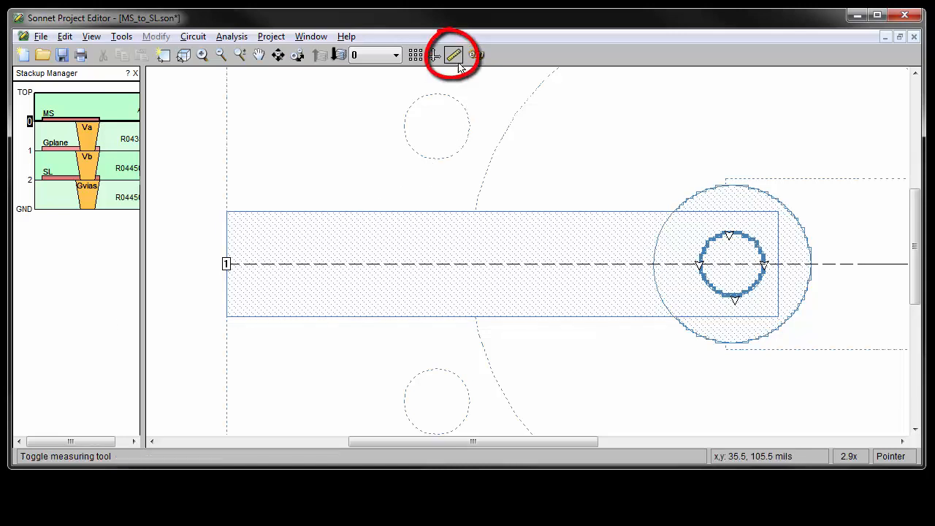
Activate the Tape measuring tool in place of the Pointer.
{"action": "left_click", "coordinate": [453, 54]}
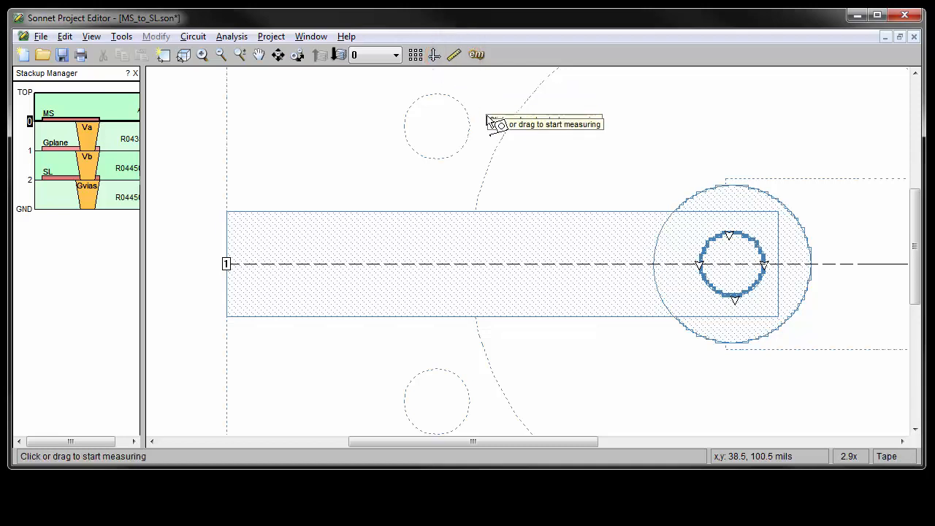
{"action": "mouse_move", "coordinate": [512, 120]}
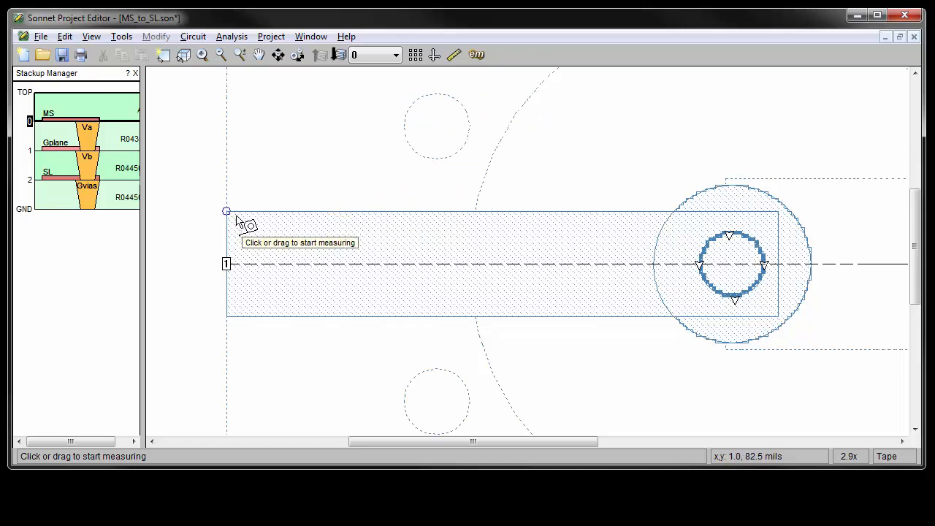
{"action": "mouse_move", "coordinate": [387, 222]}
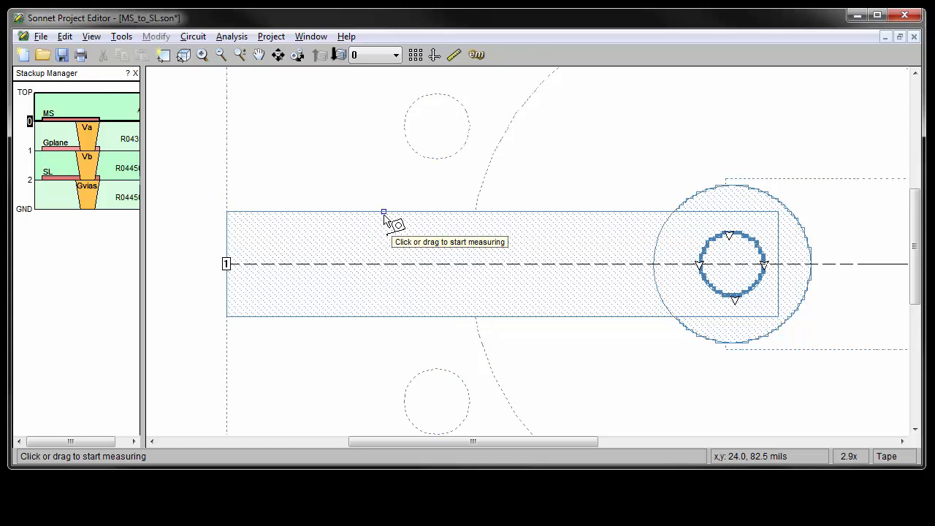
{"action": "mouse_move", "coordinate": [509, 219]}
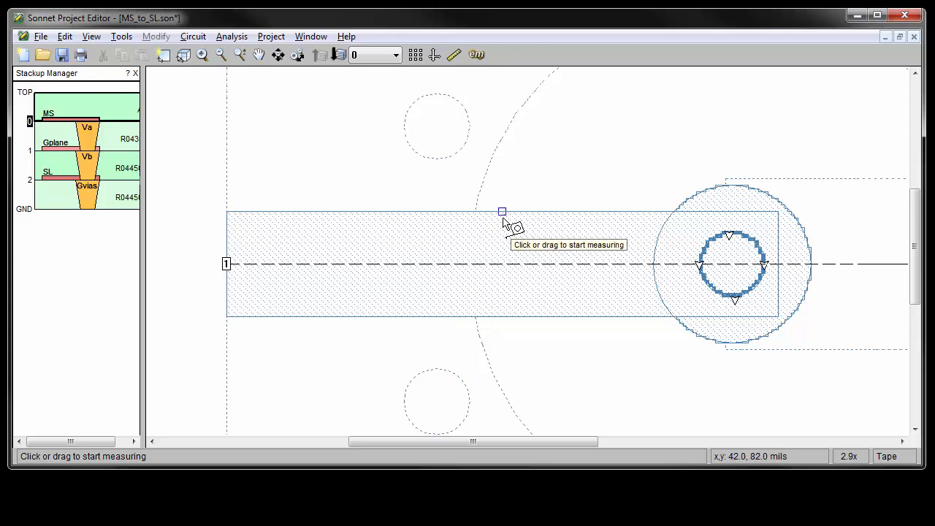
{"action": "mouse_move", "coordinate": [382, 248]}
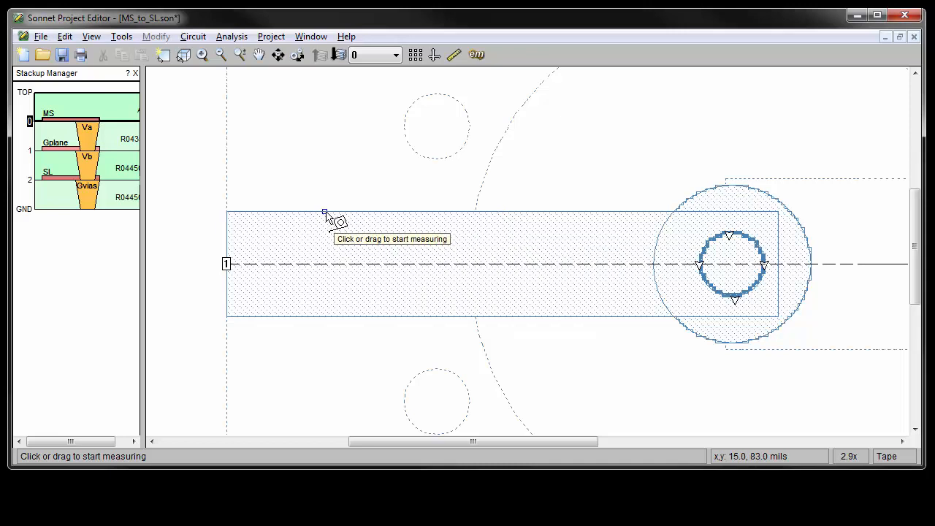
Measure across the strip from top to bottom edge, reading a 16 mil width.
{"action": "left_click_drag", "start_coordinate": [324, 211], "coordinate": [514, 172]}
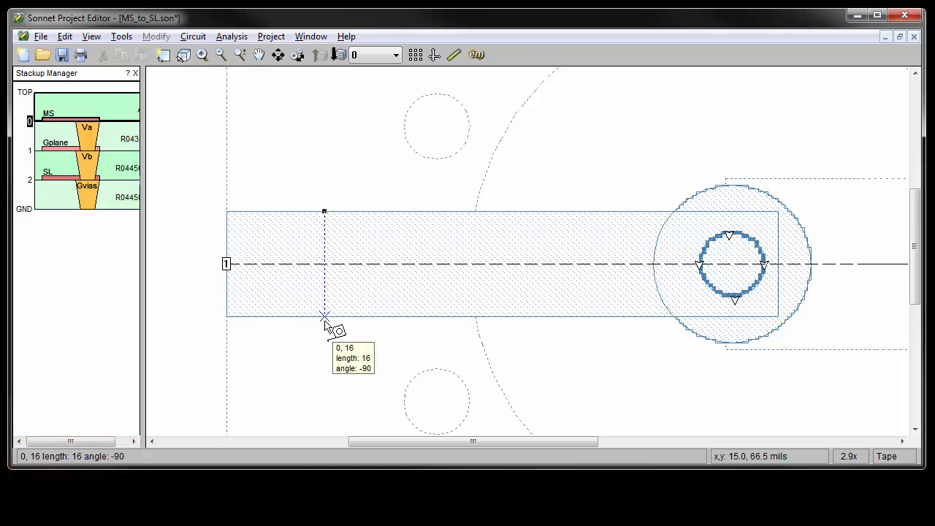
{"action": "mouse_move", "coordinate": [344, 249]}
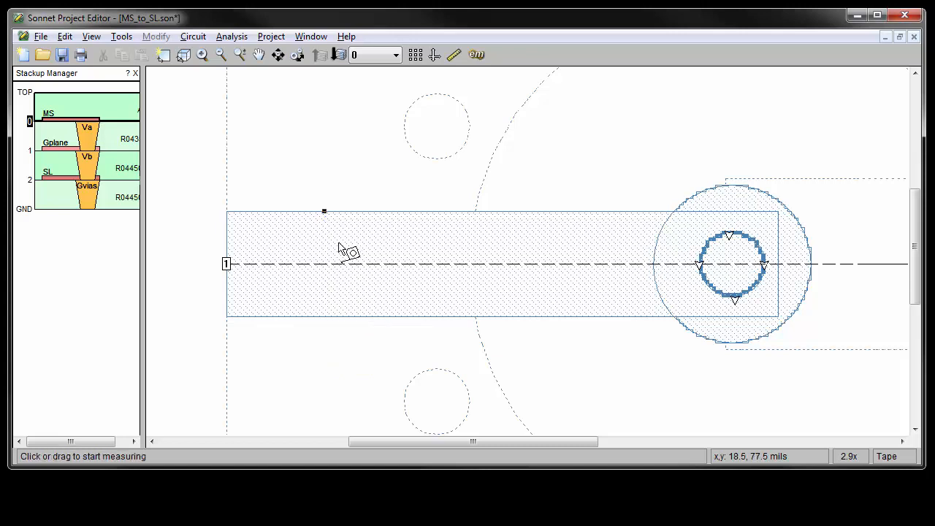
{"action": "mouse_move", "coordinate": [304, 252]}
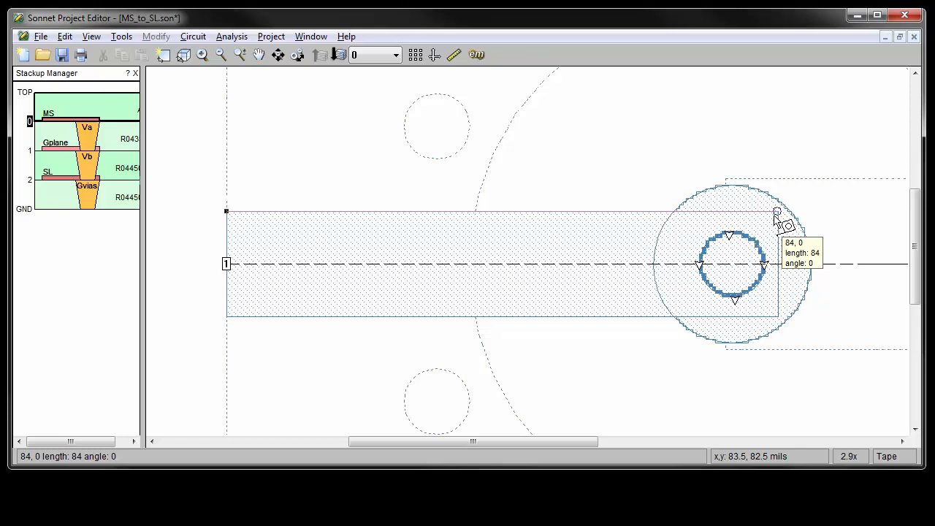
Measure along the strip from its left end toward the right, reading 84 mils.
{"action": "left_click_drag", "start_coordinate": [777, 211], "coordinate": [777, 316]}
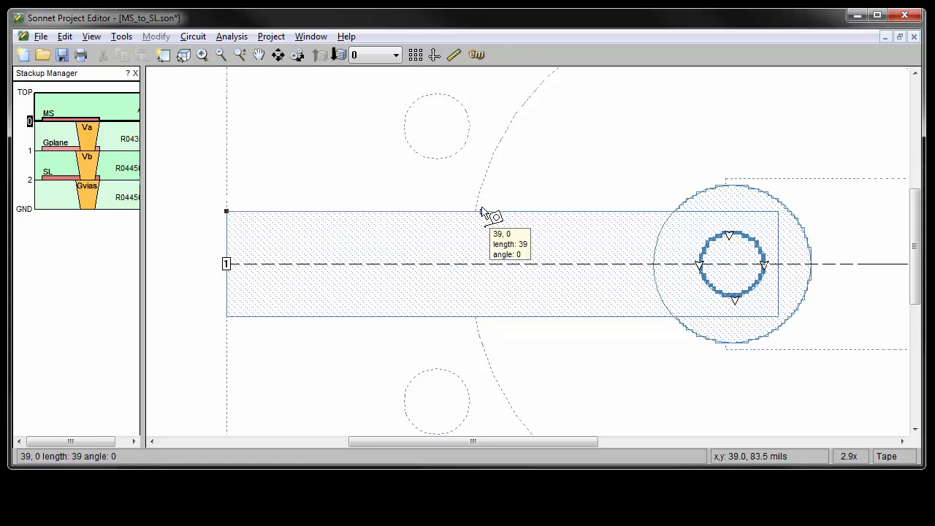
{"action": "mouse_move", "coordinate": [548, 183]}
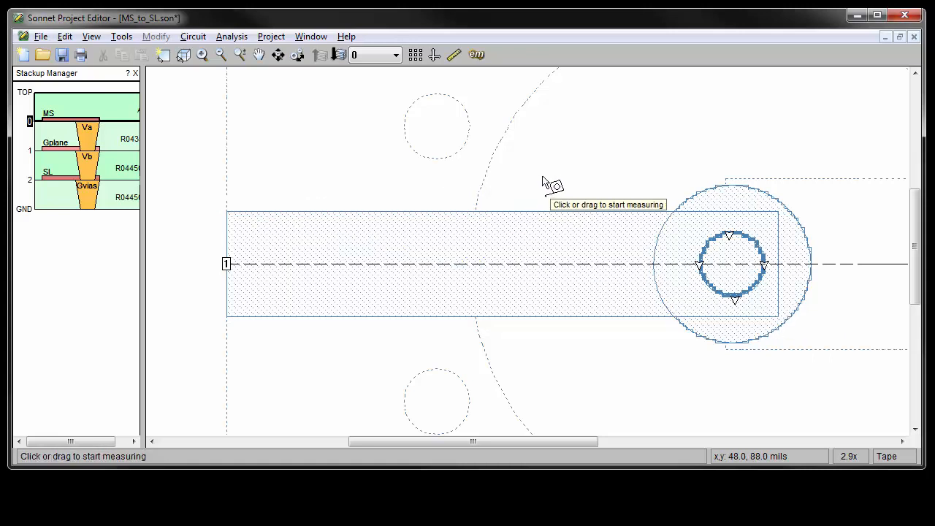
{"action": "mouse_move", "coordinate": [178, 168]}
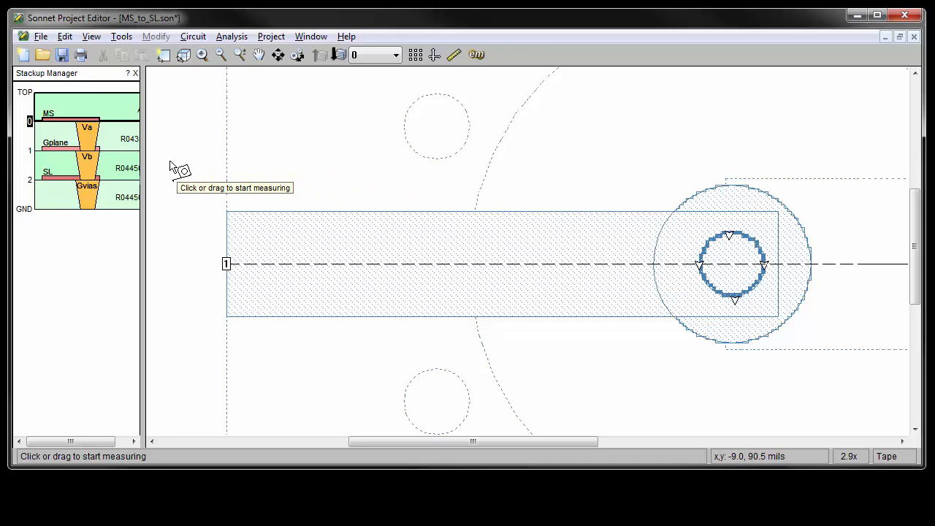
Re-measure across the strip's left end, confirming the 16 mil width.
{"action": "left_click_drag", "start_coordinate": [172, 161], "coordinate": [300, 355]}
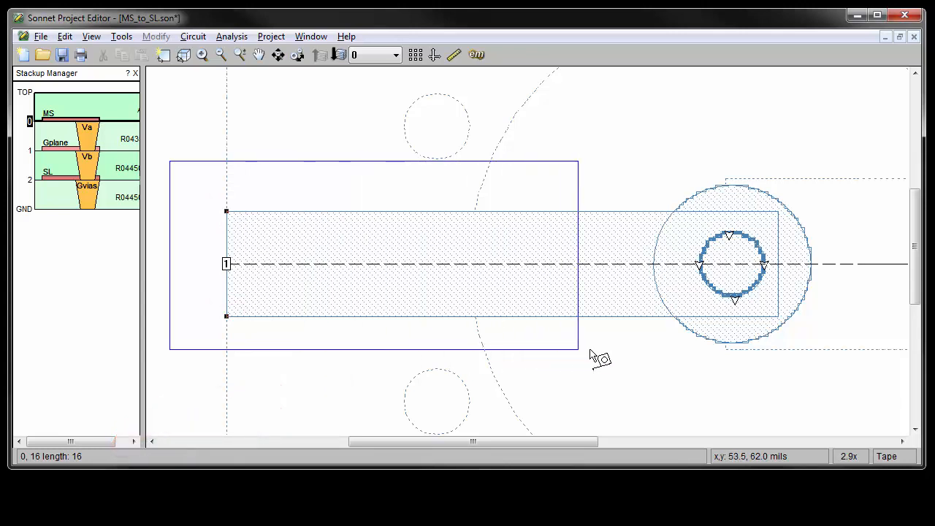
{"action": "left_click_drag", "start_coordinate": [577, 315], "coordinate": [777, 315]}
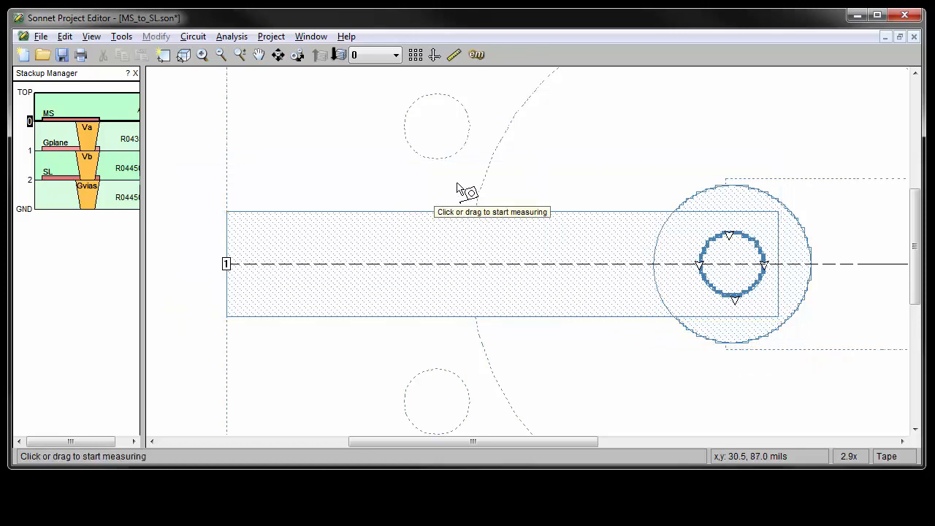
{"action": "mouse_move", "coordinate": [587, 163]}
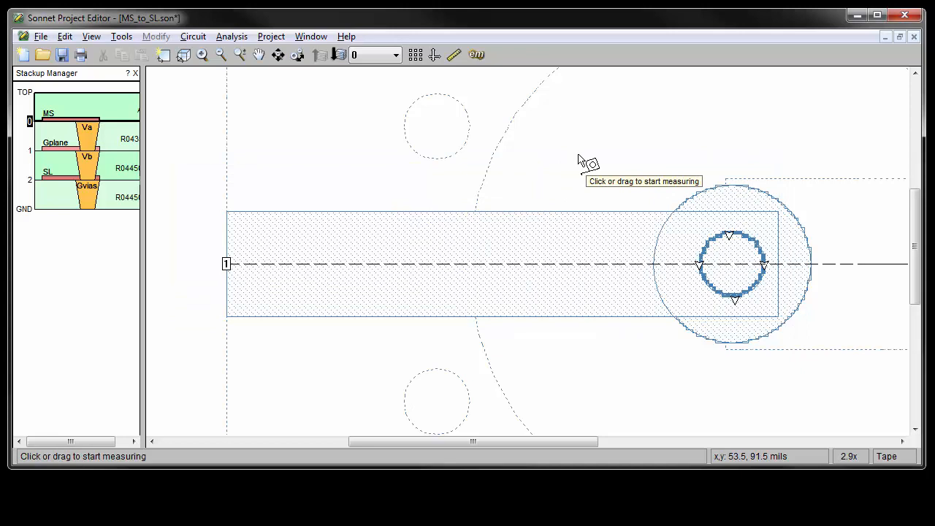
{"action": "key", "text": "Escape"}
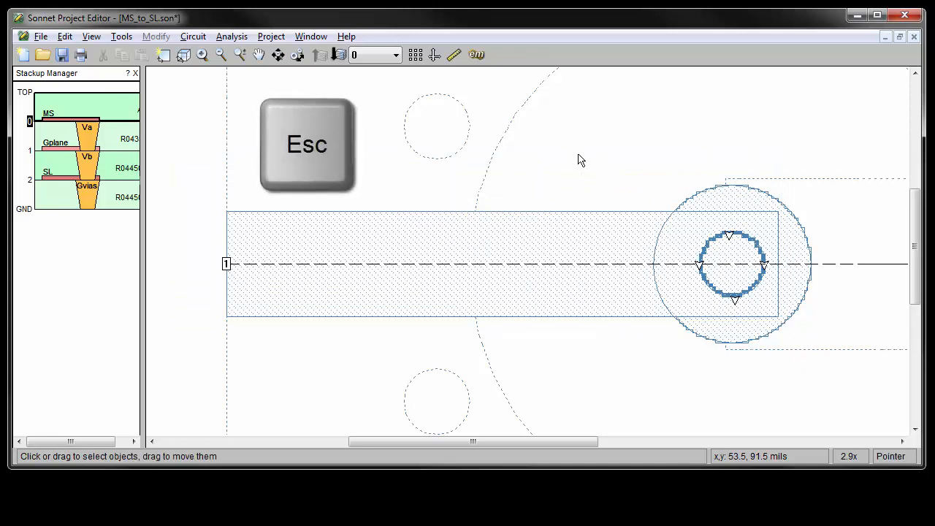
{"action": "key", "text": "Escape"}
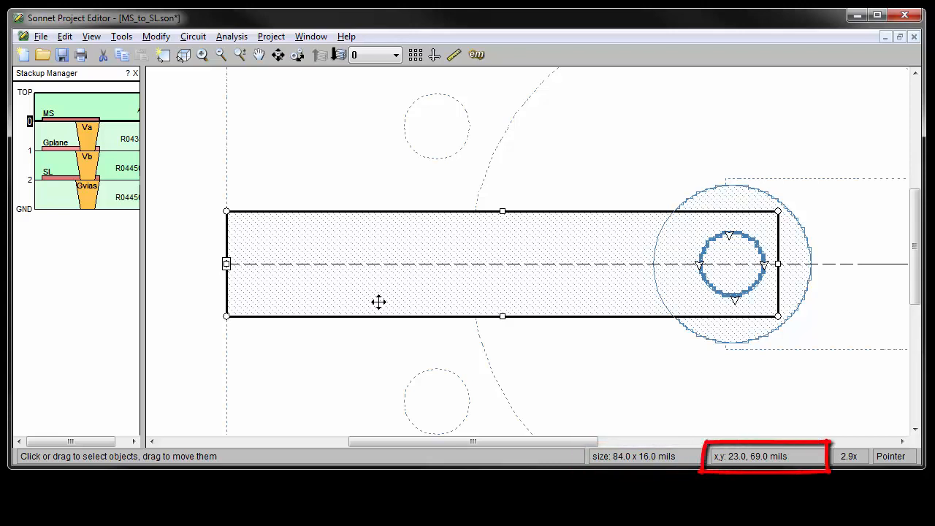
{"action": "mouse_move", "coordinate": [538, 248]}
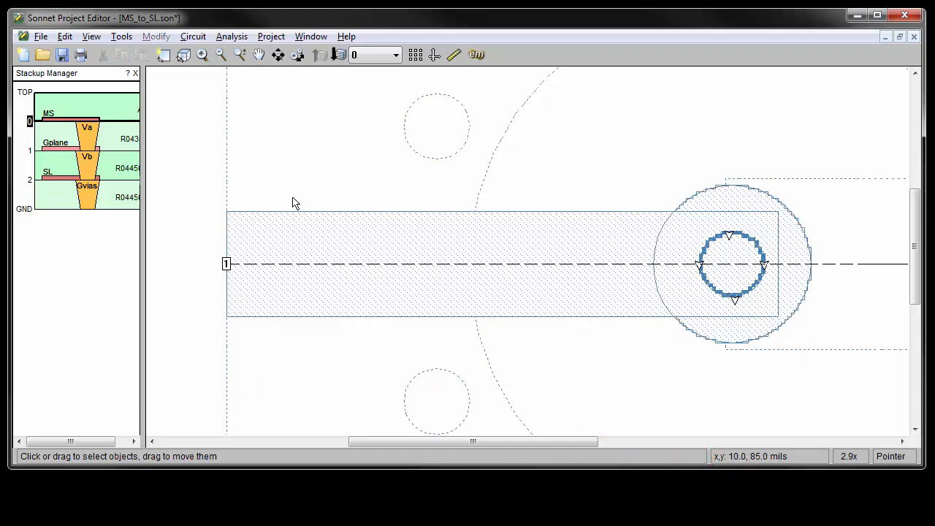
Enter Edit Points reshape mode and drag over the polygon's points (-24 mil offset).
{"action": "left_click", "coordinate": [122, 35]}
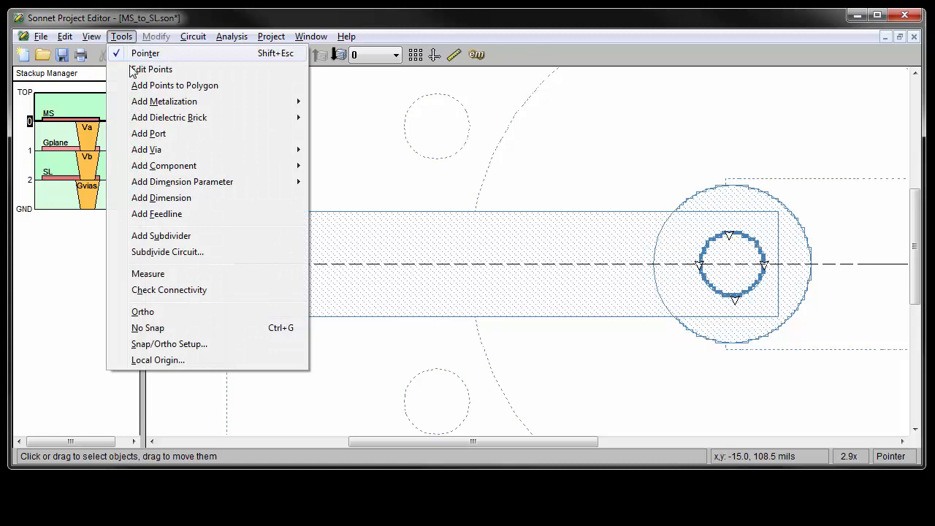
{"action": "left_click", "coordinate": [151, 69]}
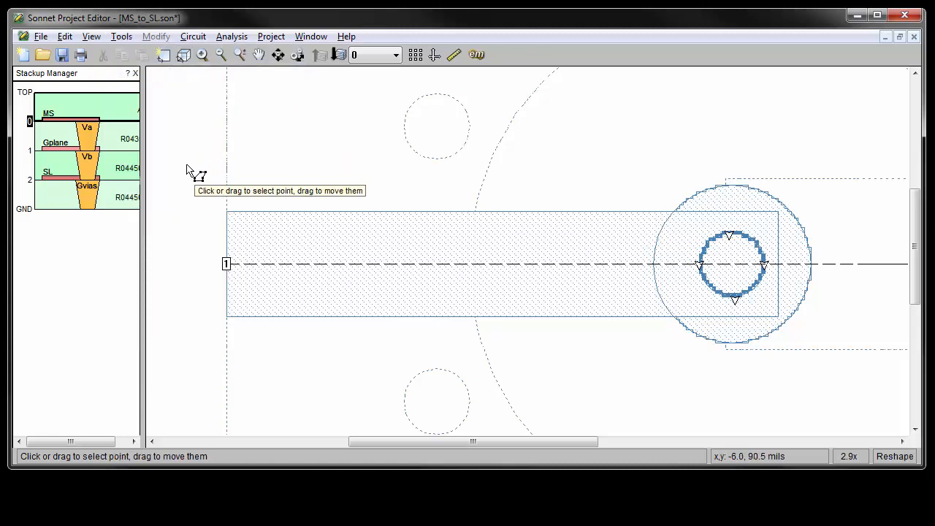
{"action": "left_click_drag", "start_coordinate": [193, 173], "coordinate": [281, 333]}
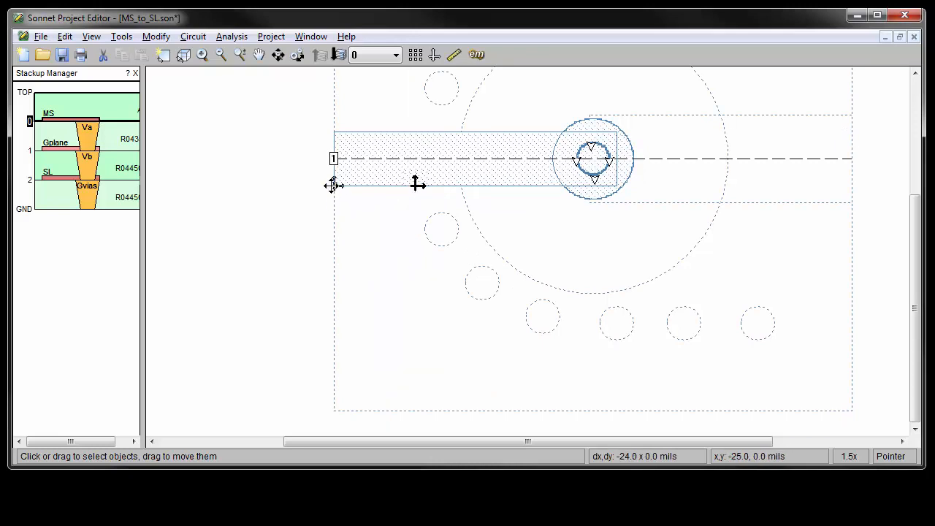
{"action": "mouse_move", "coordinate": [678, 193]}
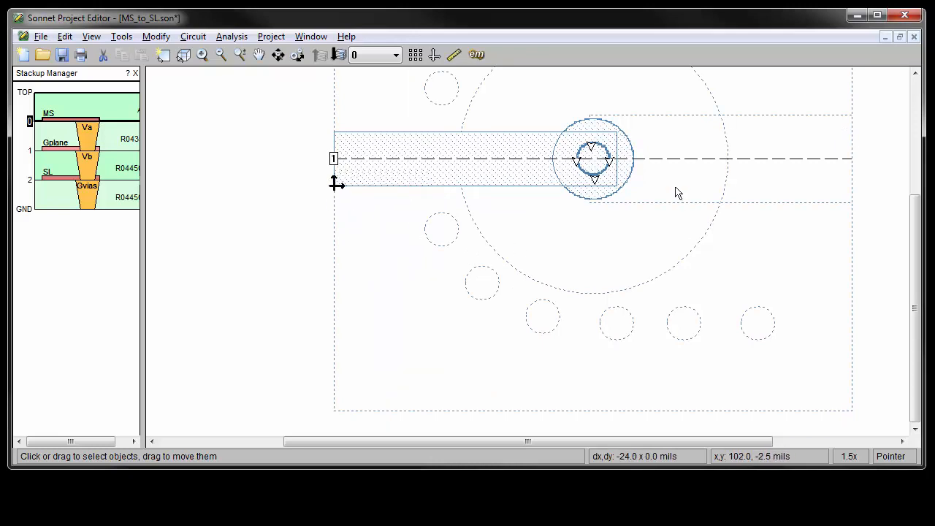
{"action": "mouse_move", "coordinate": [656, 144]}
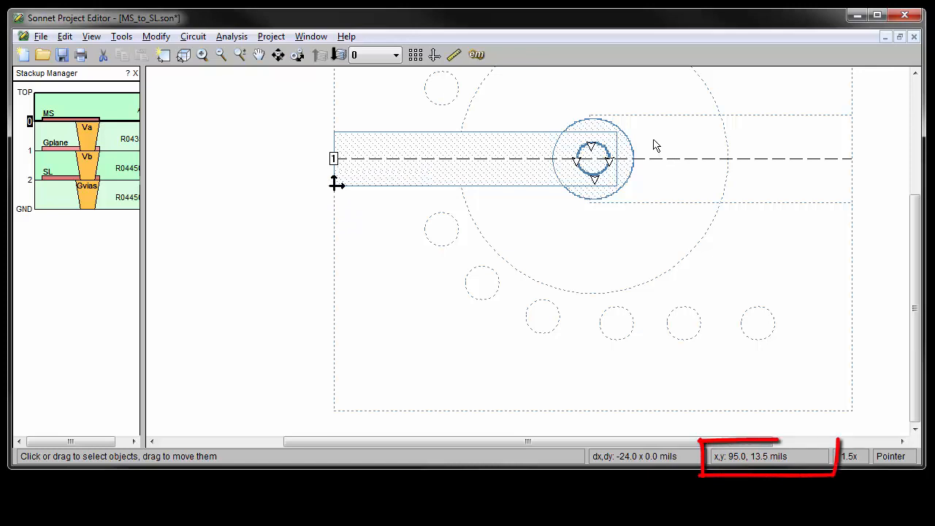
{"action": "mouse_move", "coordinate": [665, 231]}
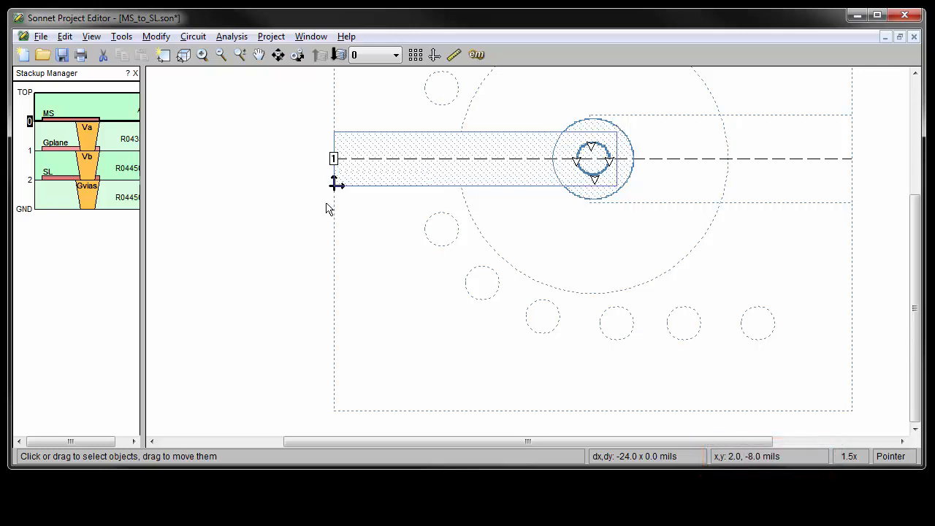
Reset the local origin, move it to the via centre and bring up its properties (77.8, 75.0).
{"action": "right_click", "coordinate": [333, 187]}
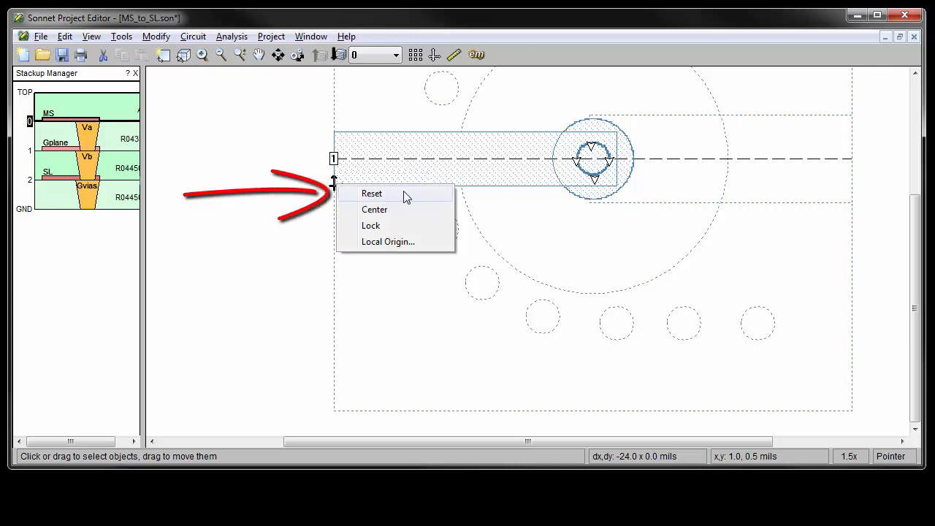
{"action": "left_click", "coordinate": [371, 193]}
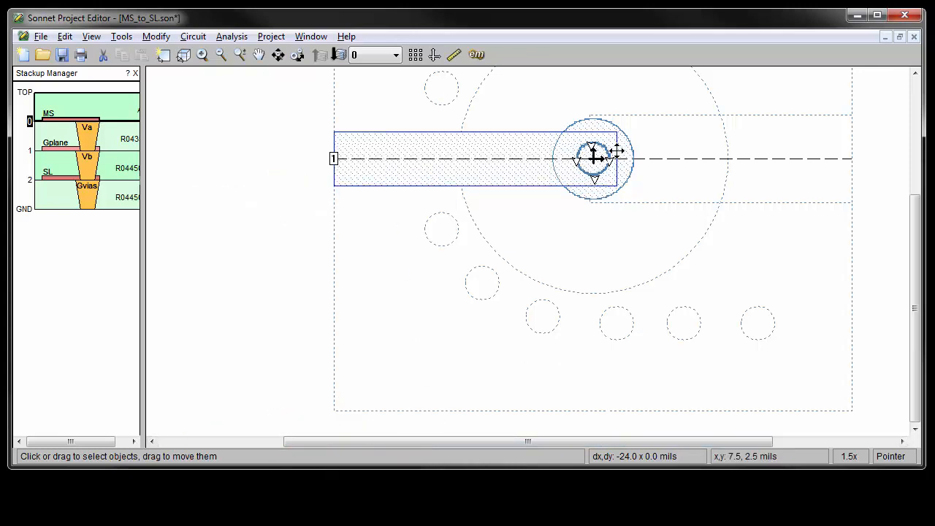
{"action": "right_click", "coordinate": [596, 154]}
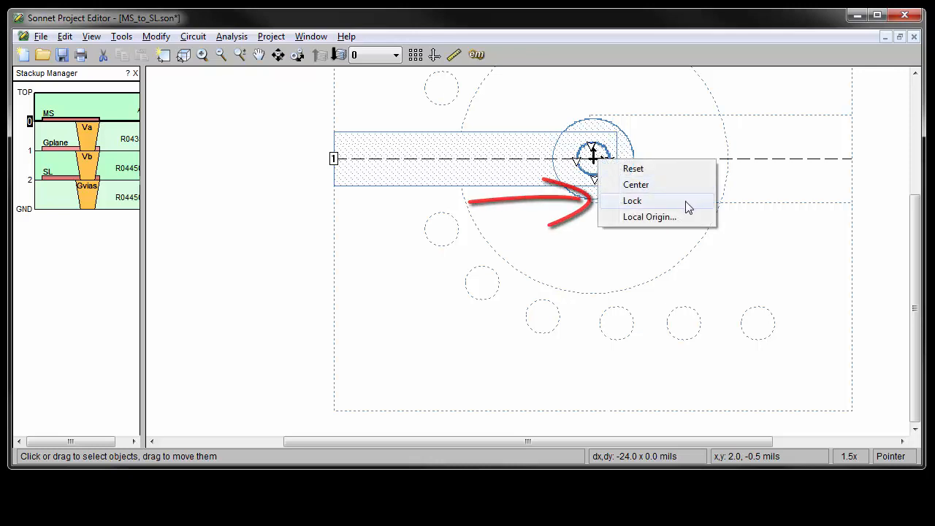
{"action": "left_click", "coordinate": [649, 217]}
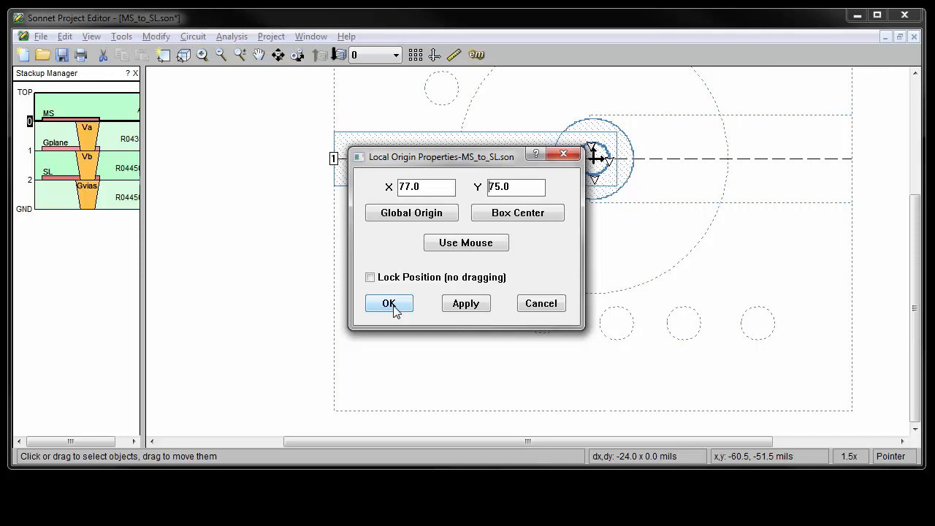
Confirm the local origin settings, reopen its properties and close them at 77.0, 75.0.
{"action": "left_click", "coordinate": [388, 302]}
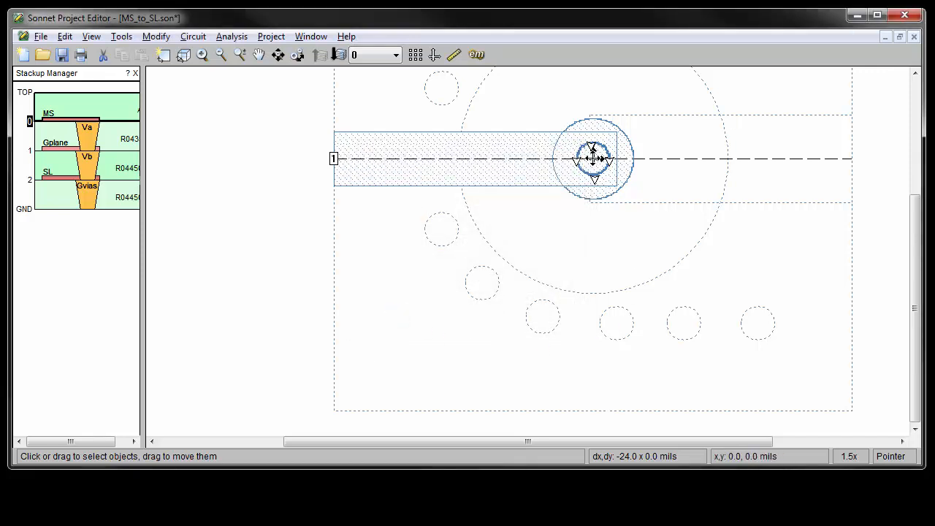
{"action": "double_click", "coordinate": [593, 159]}
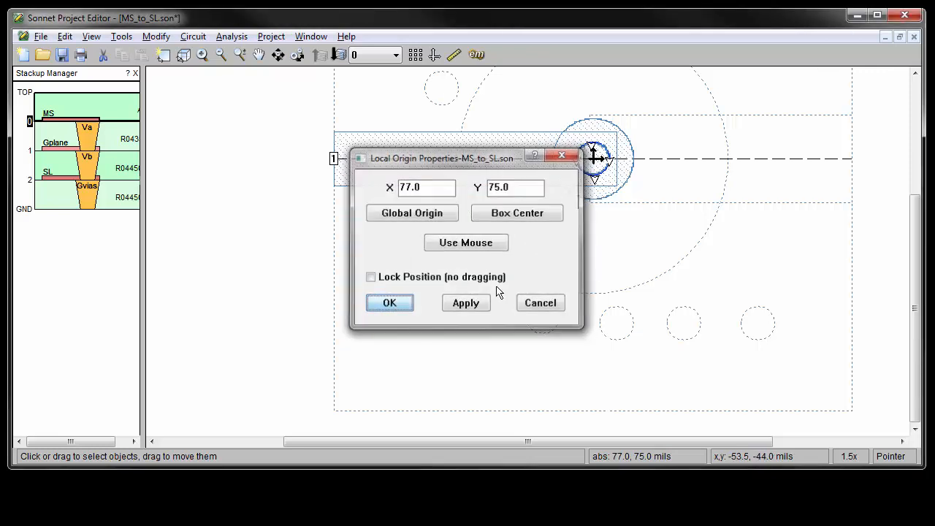
{"action": "left_click", "coordinate": [389, 302]}
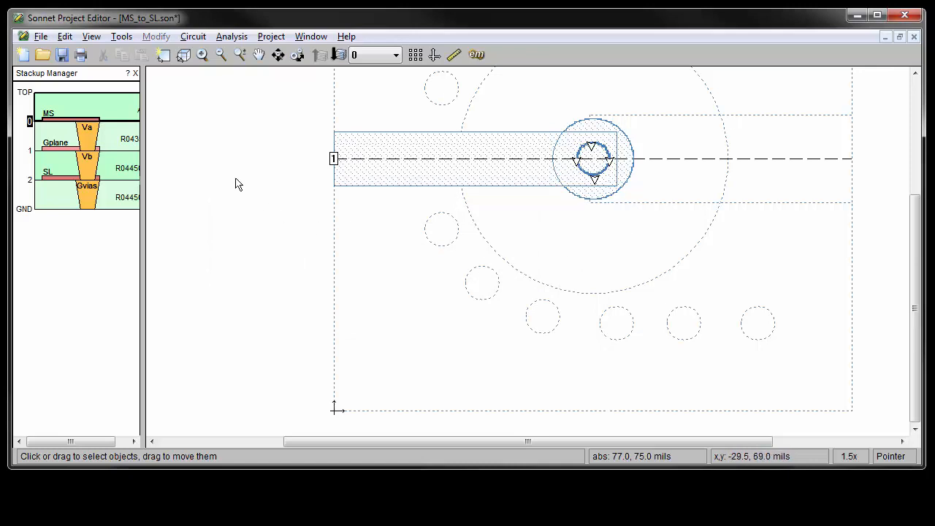
Show the floating Readout window with origin 0.0, 0.0 and absolute position 77.0, 75.0.
{"action": "left_click", "coordinate": [90, 35]}
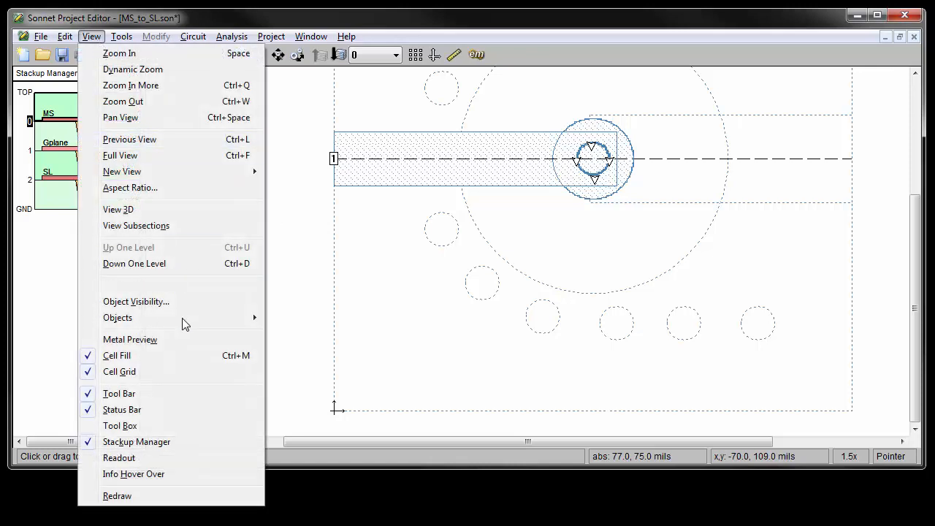
{"action": "left_click", "coordinate": [119, 457]}
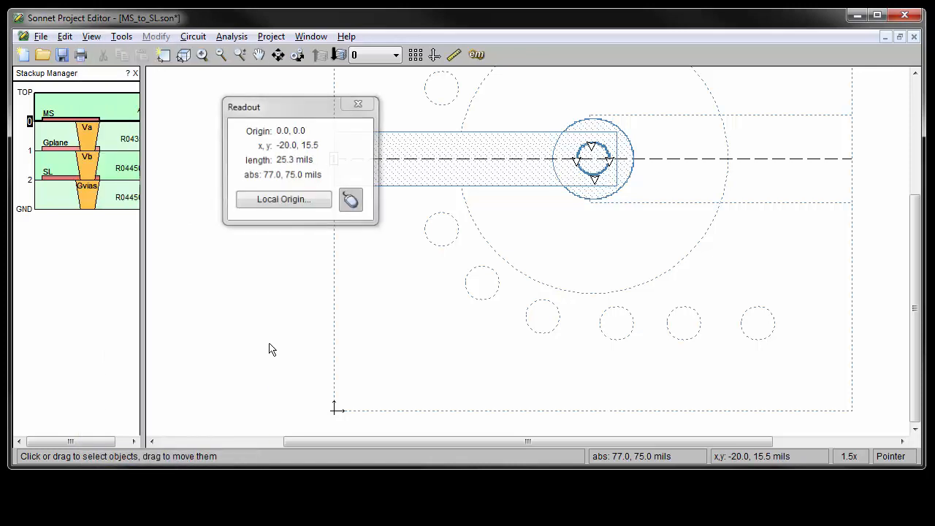